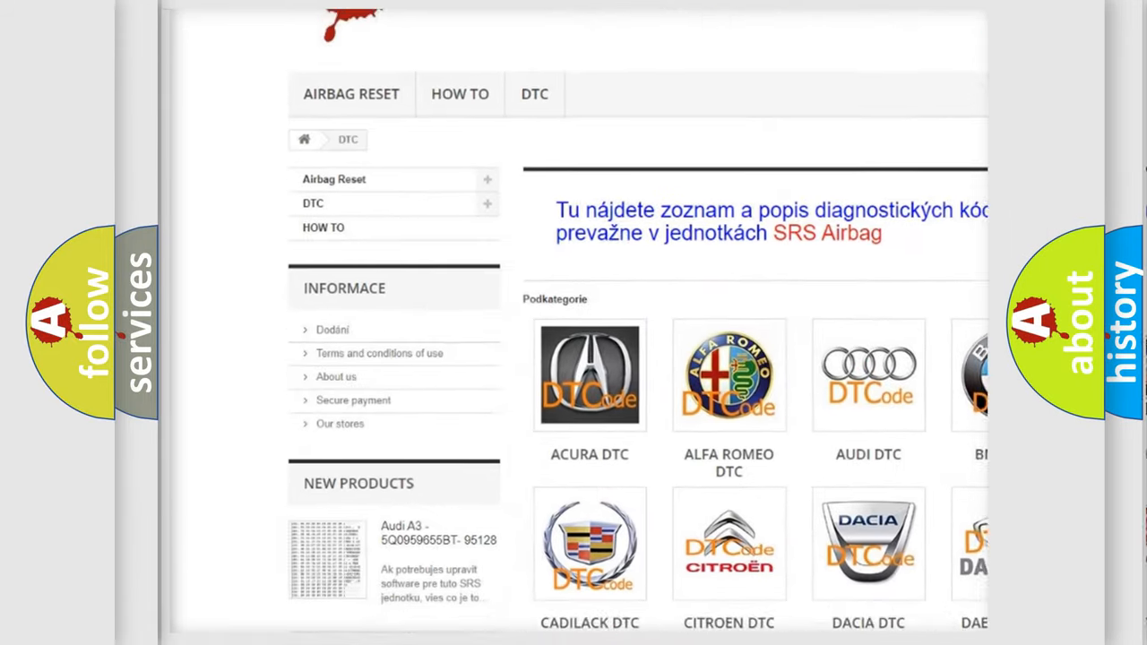
scroll(down, 3)
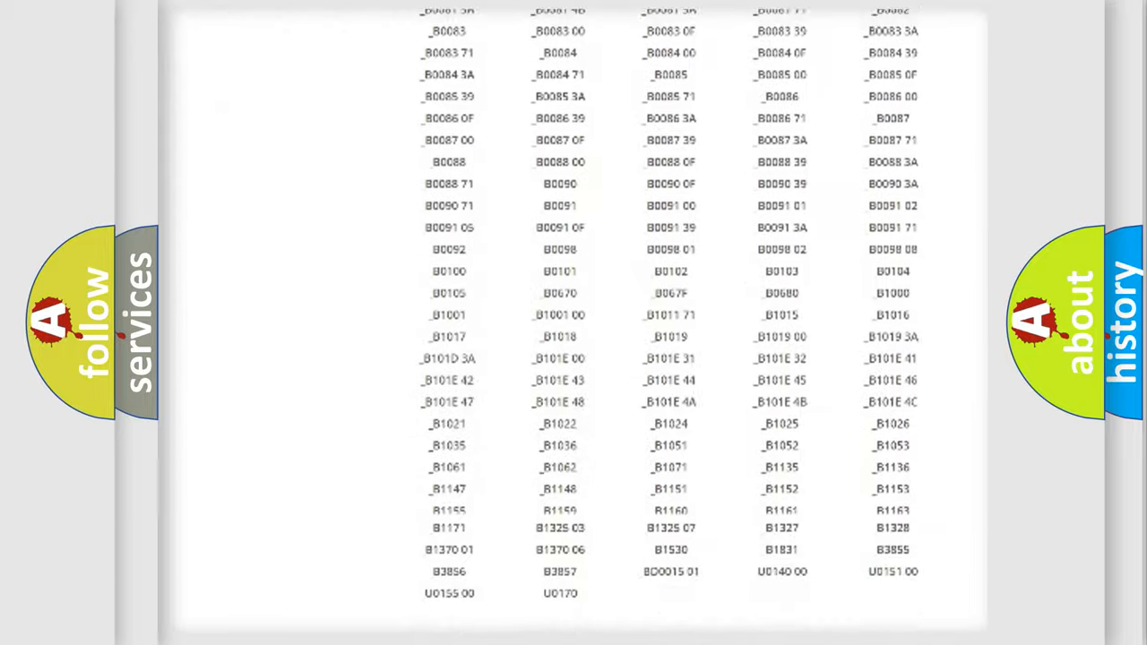
scroll(up, 3)
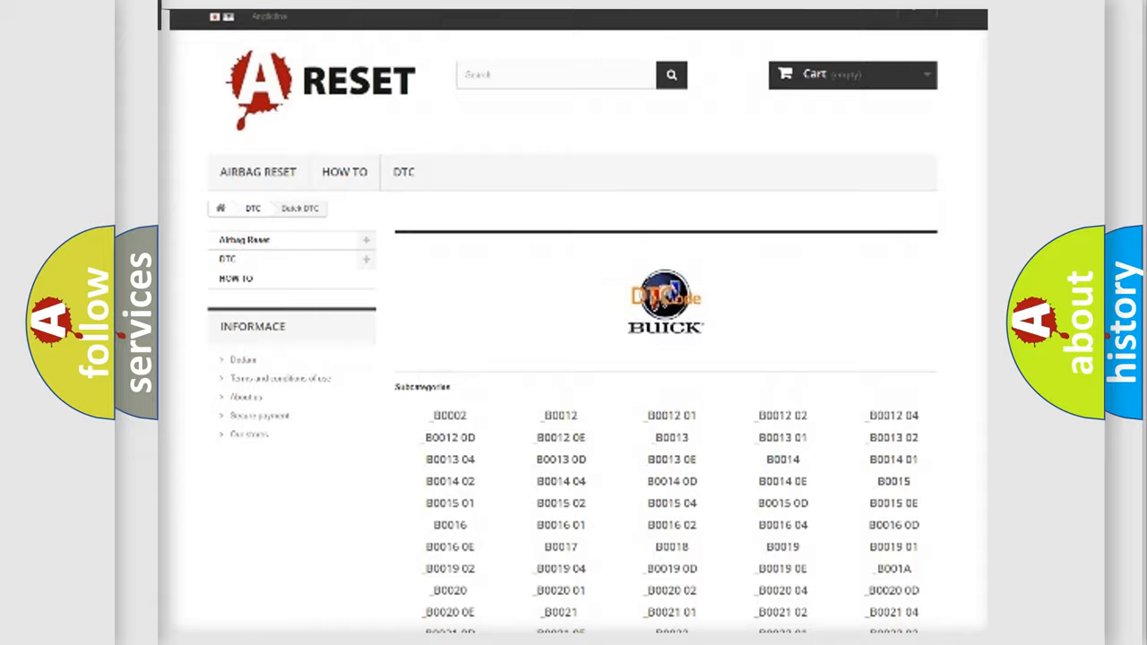